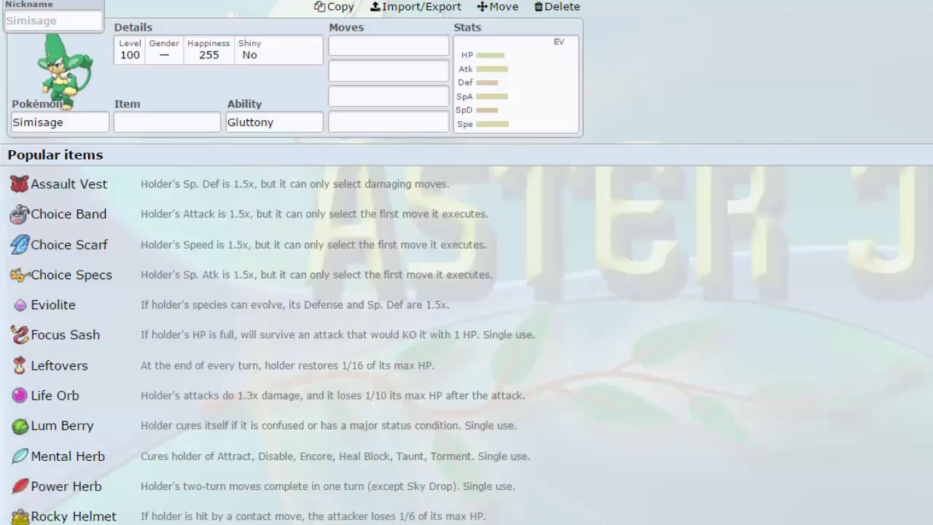
Step: Swap Simisage for Electrode, switch its ability from Soundproof to Aftermath, and show its EVs
click(166, 122)
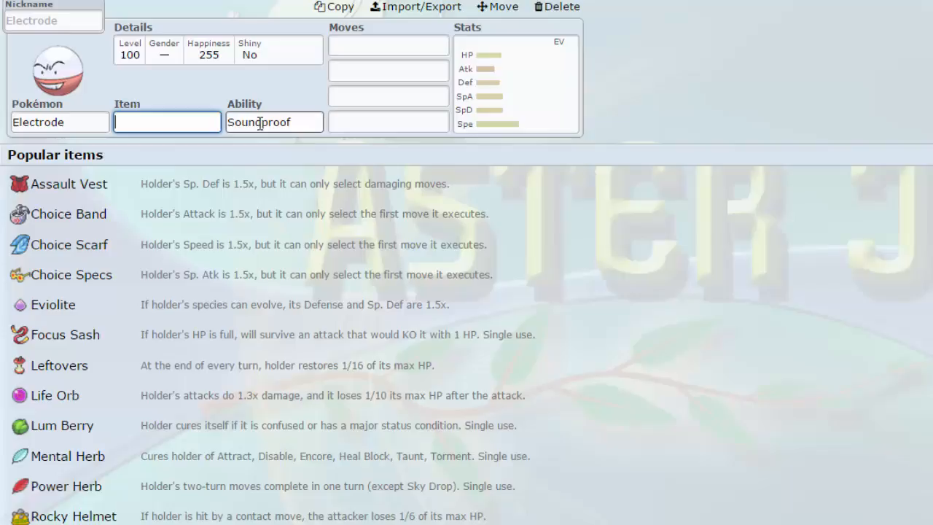
click(274, 122)
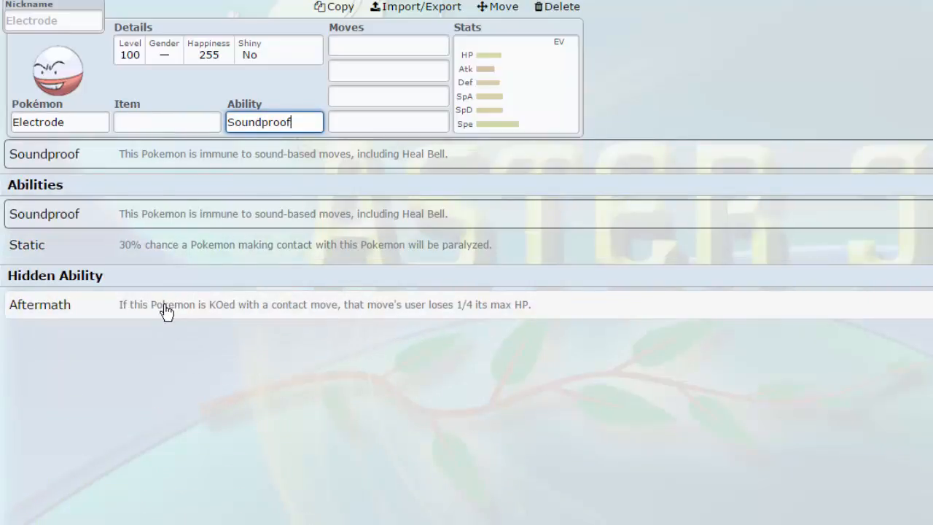
click(39, 305)
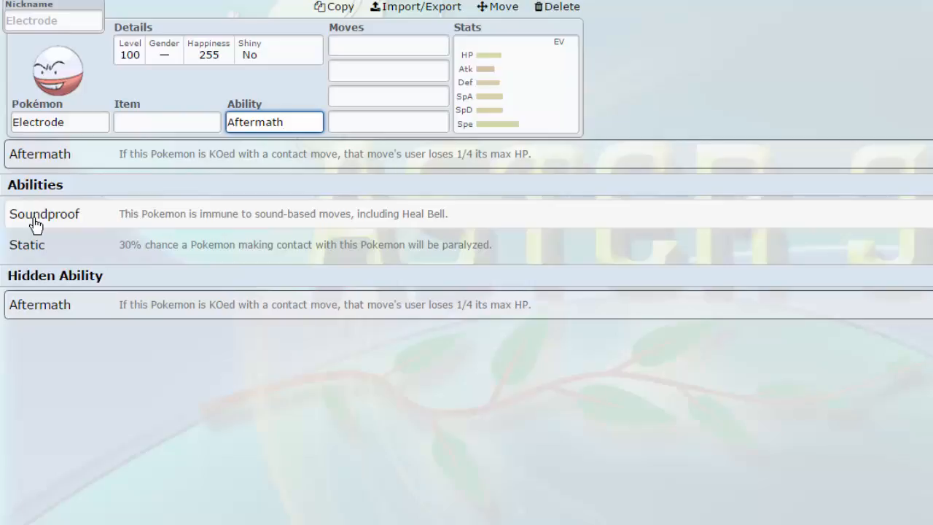
click(274, 122)
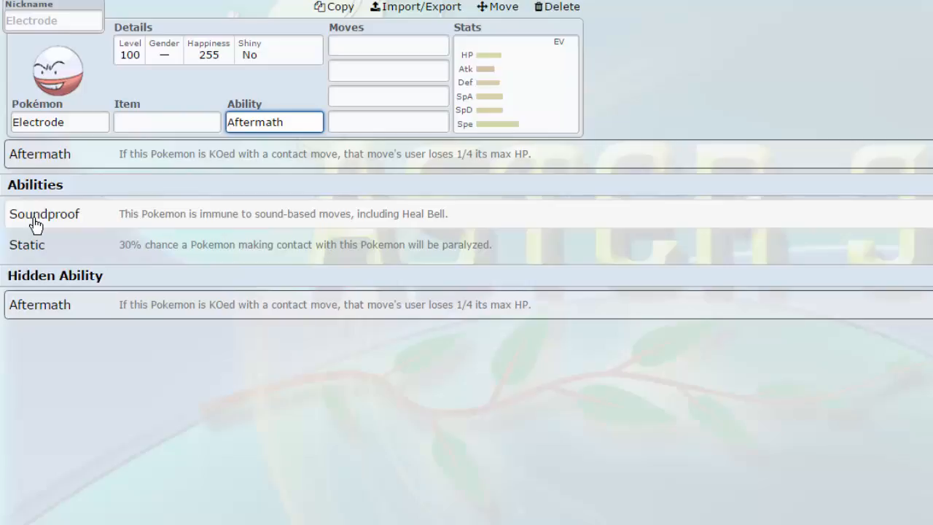
click(274, 122)
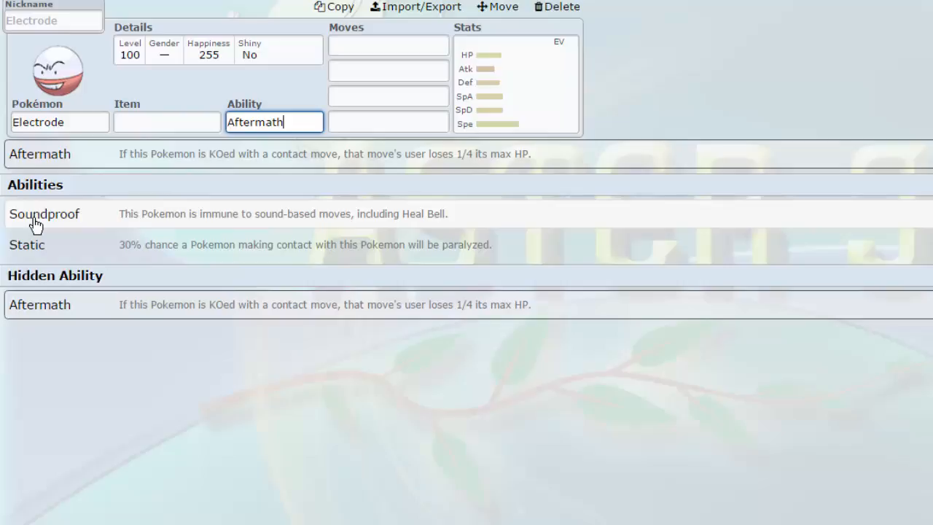
mouse_move(36, 183)
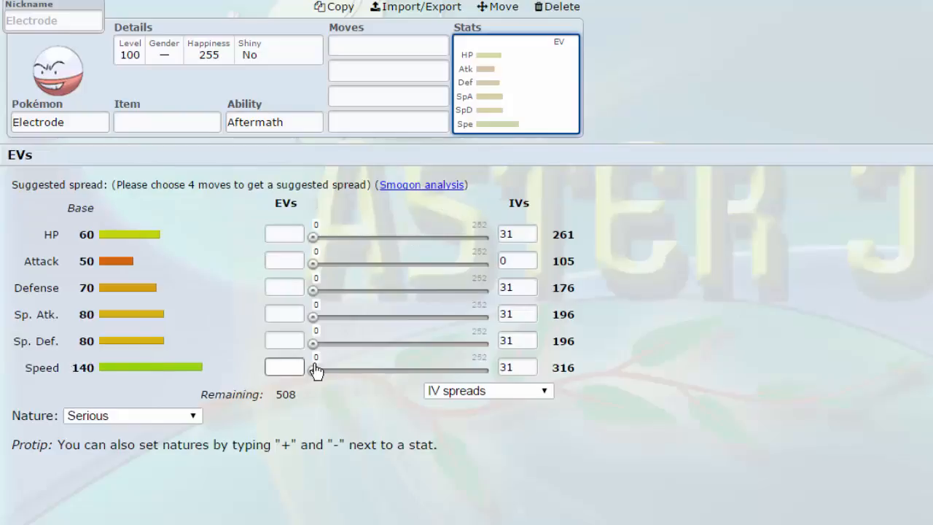
Step: Set Electrode's Speed EVs to 52 and HP EVs to 200
drag(313, 370, 352, 370)
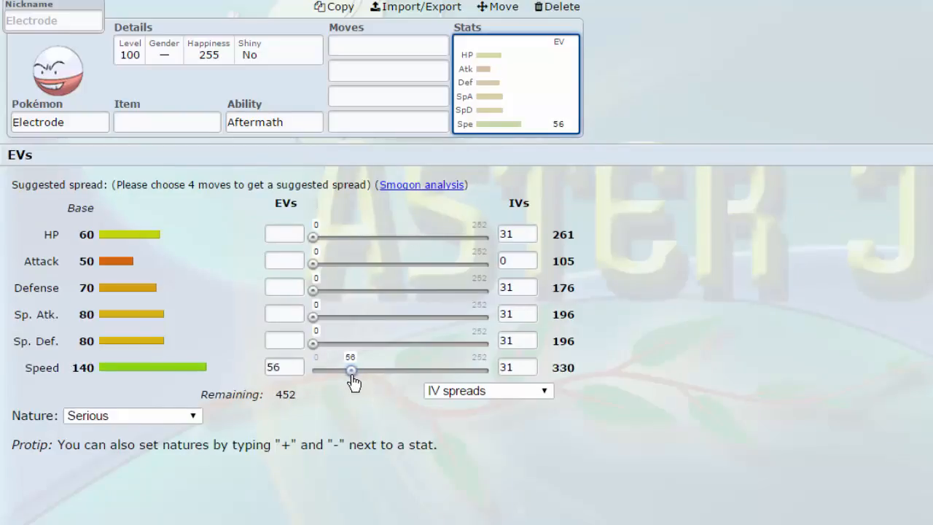
drag(352, 370, 349, 370)
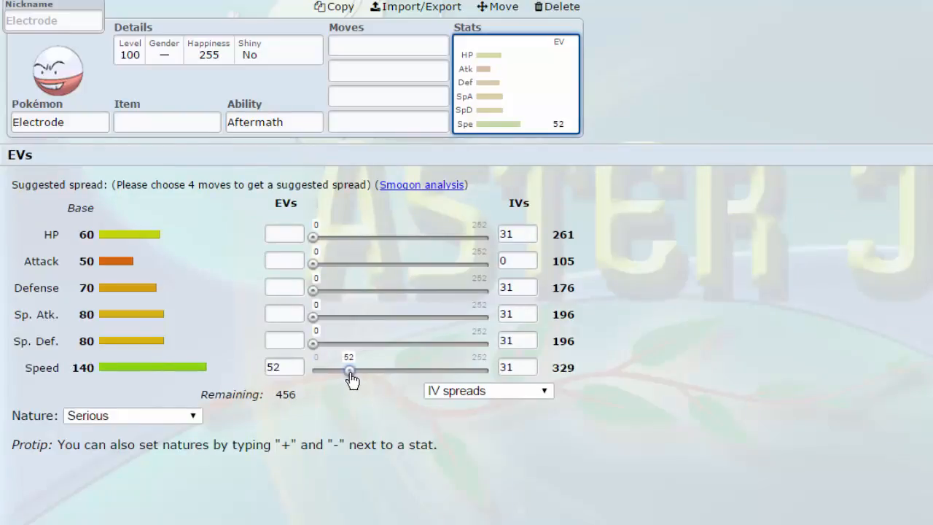
mouse_move(263, 373)
text(-)
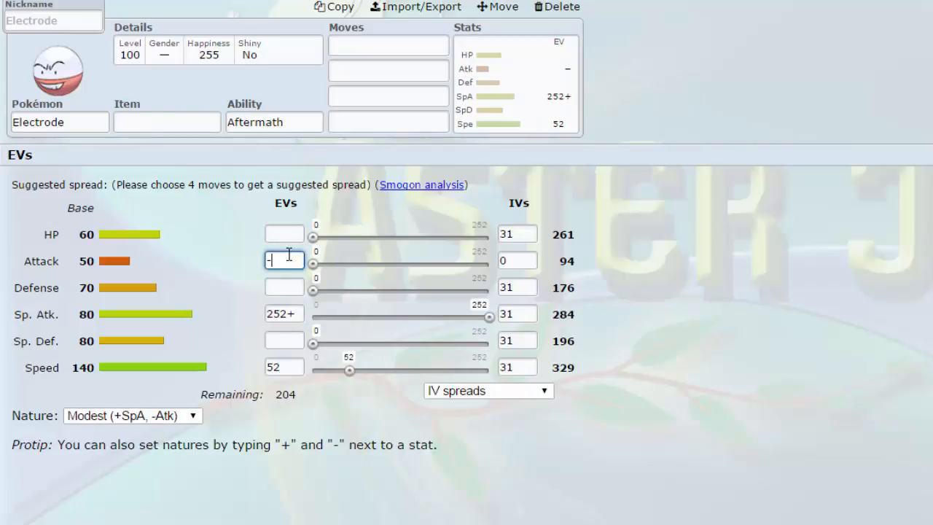
drag(312, 236, 455, 237)
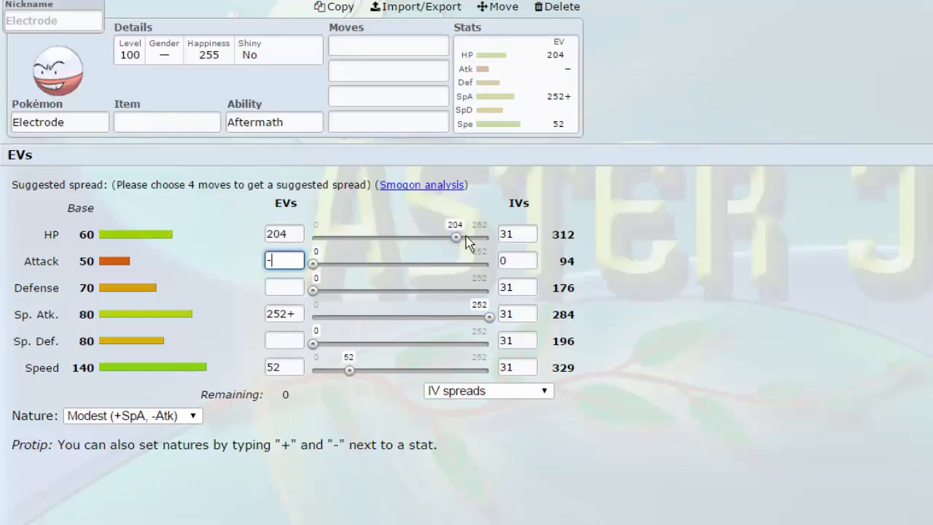
drag(457, 238, 450, 237)
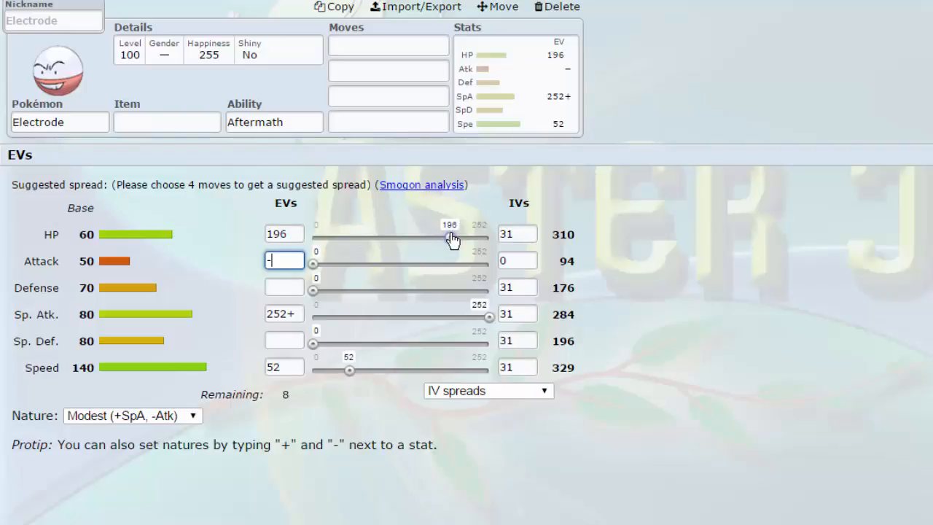
drag(446, 237, 460, 238)
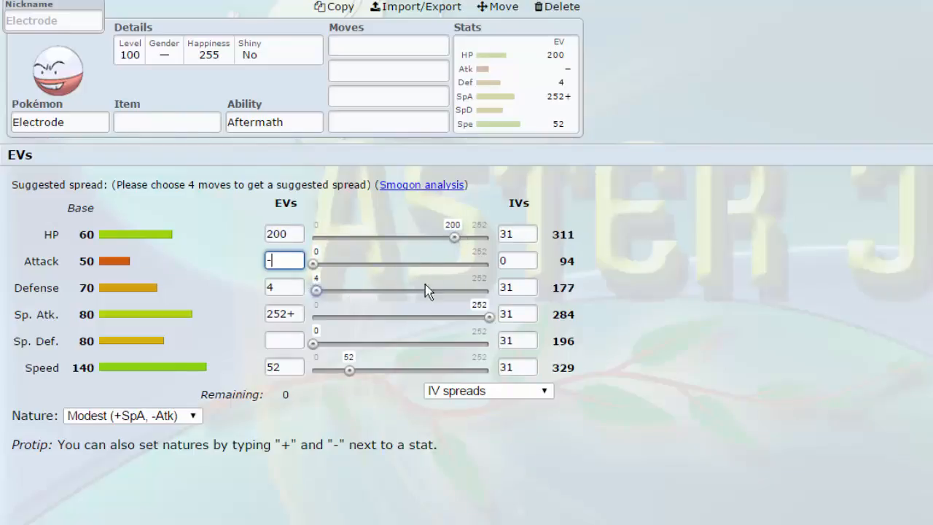
mouse_move(352, 339)
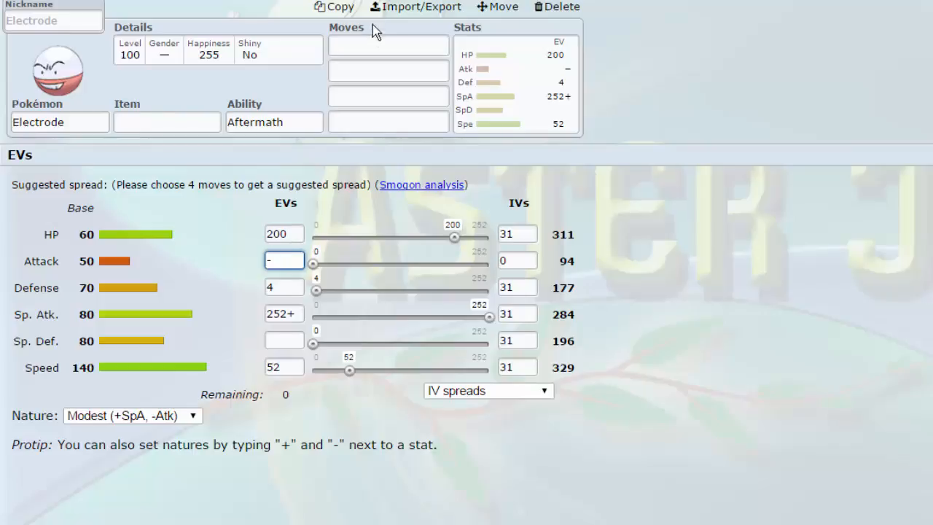
click(388, 45)
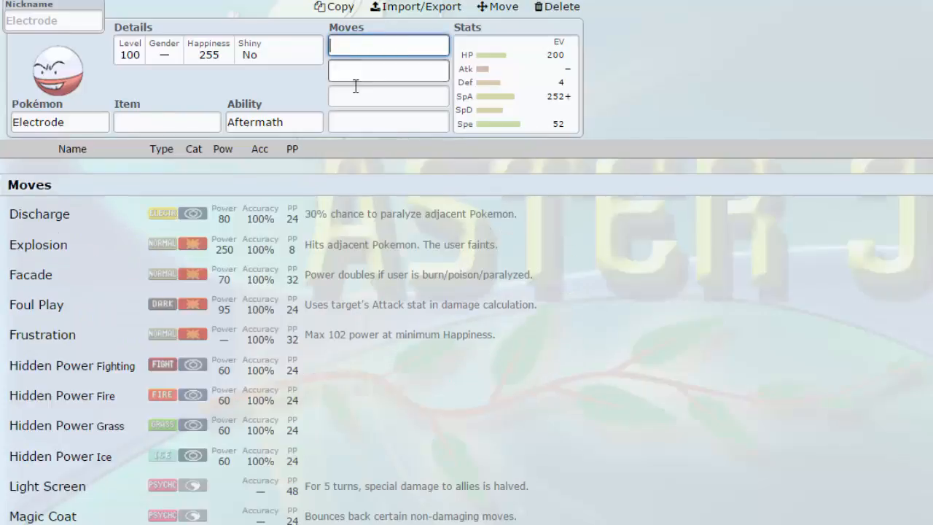
scroll(down, 3)
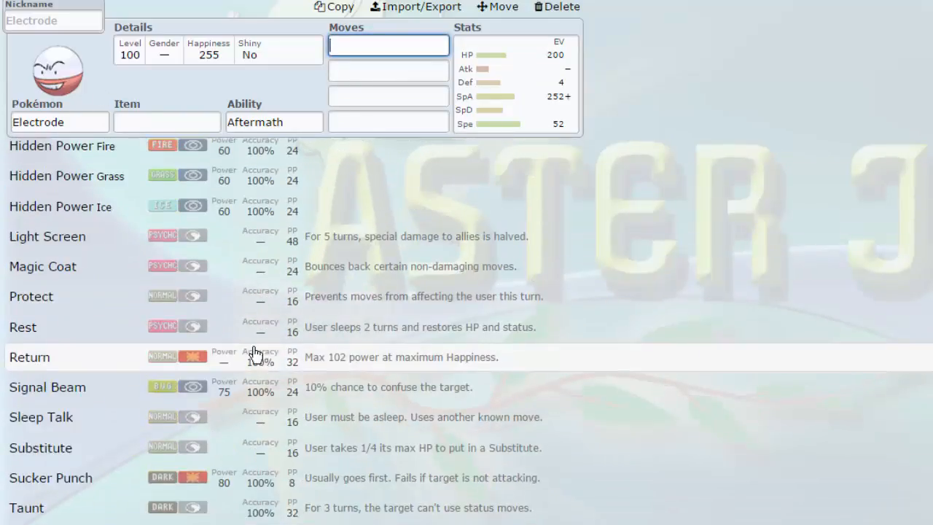
mouse_move(337, 321)
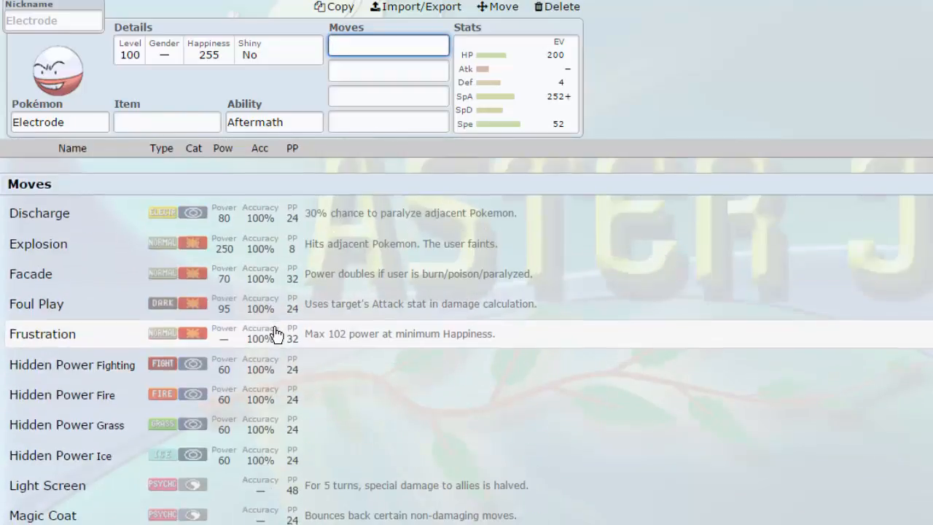
scroll(down, 3)
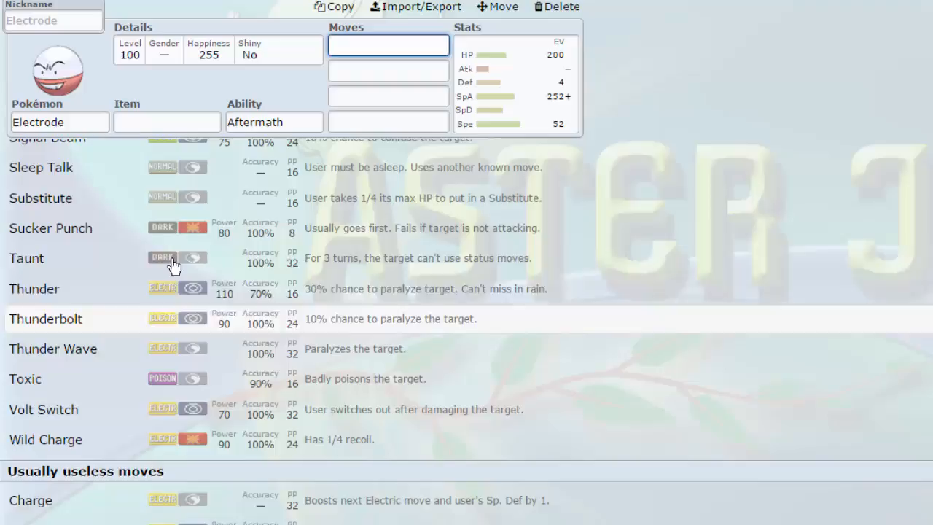
mouse_move(109, 228)
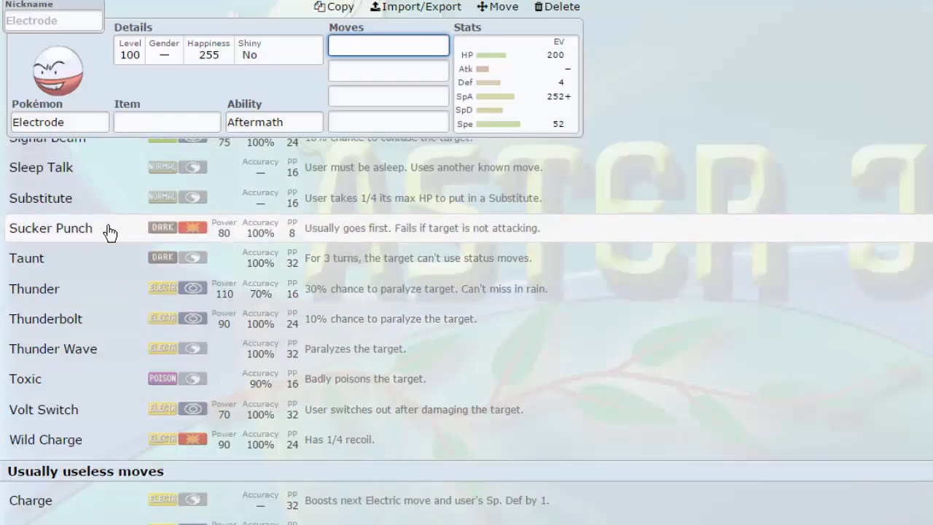
mouse_move(151, 438)
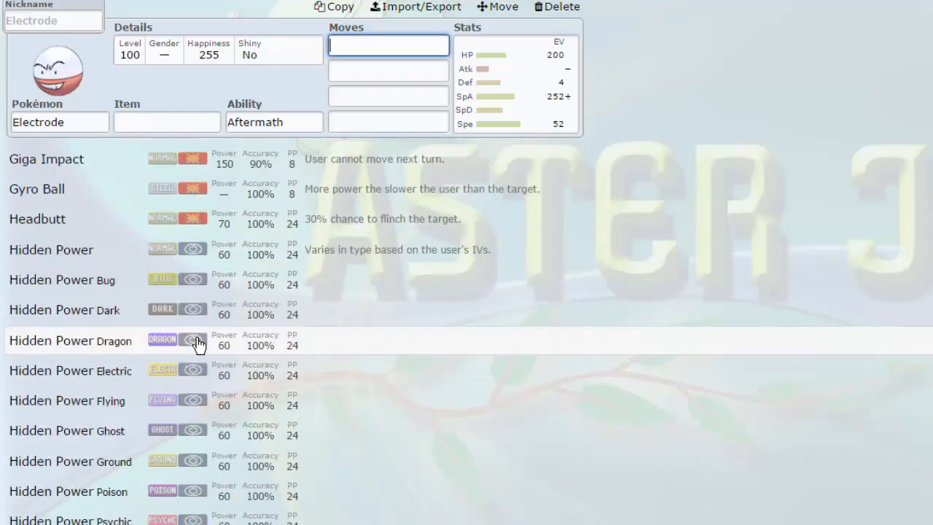
scroll(down, 3)
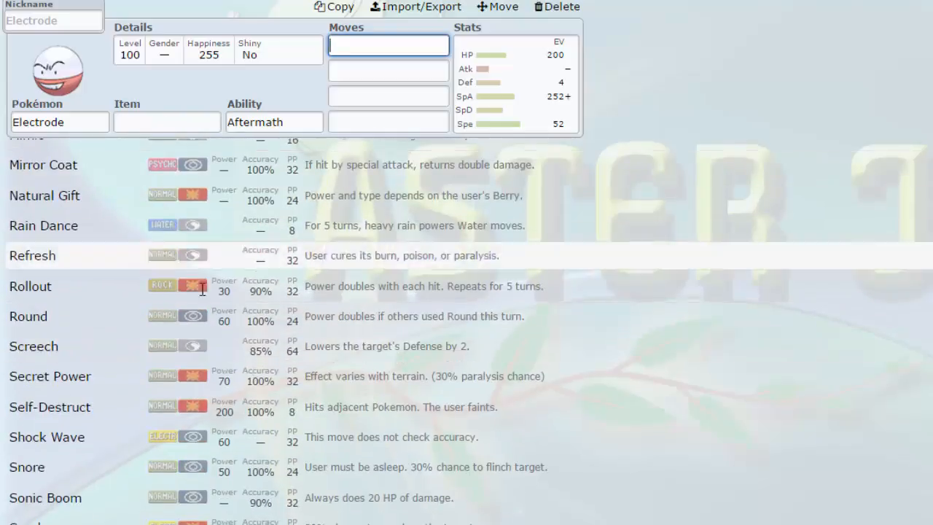
scroll(up, 3)
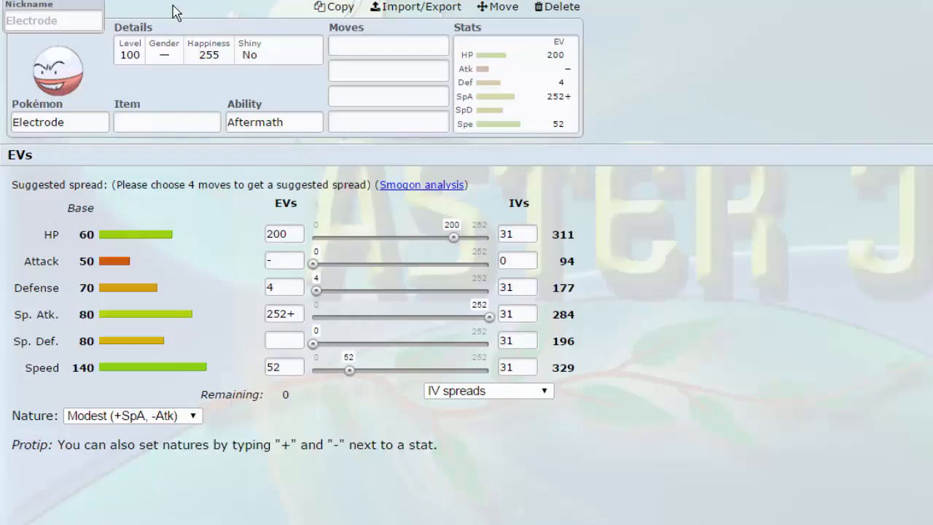
mouse_move(123, 28)
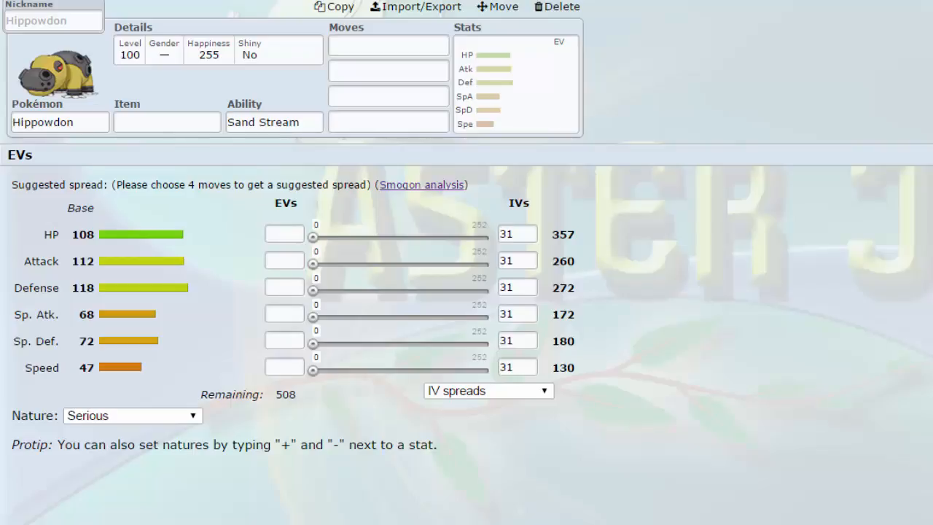
mouse_move(58, 337)
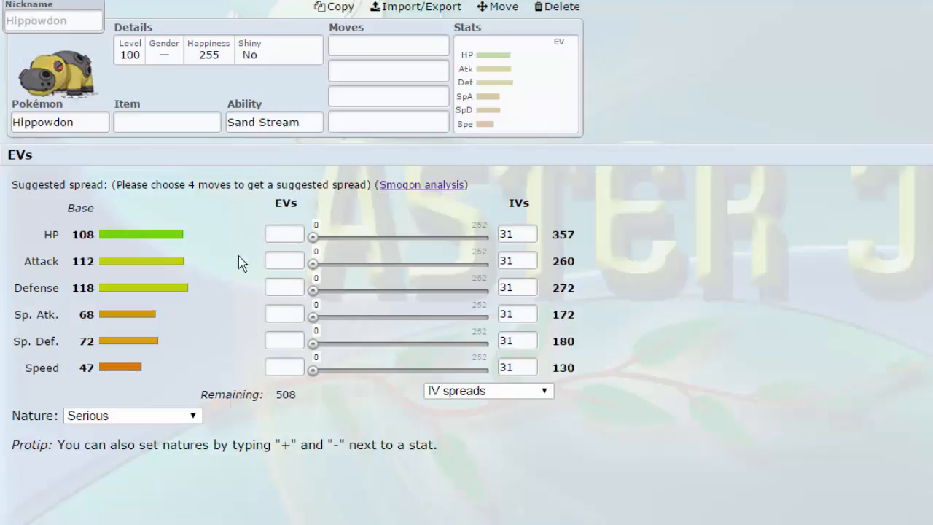
mouse_move(372, 430)
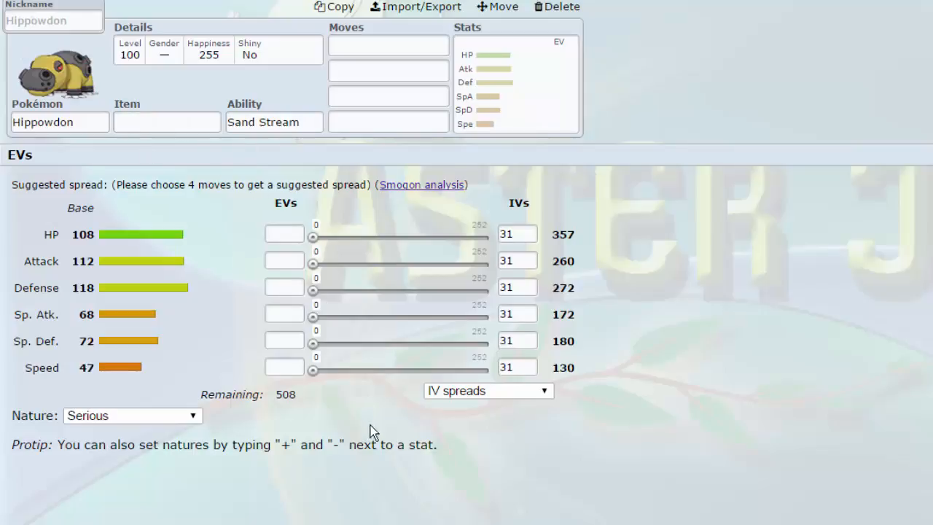
Step: Give Hippowdon 252 HP and 252+ Sp. Def EVs for a Careful nature
drag(312, 370, 488, 370)
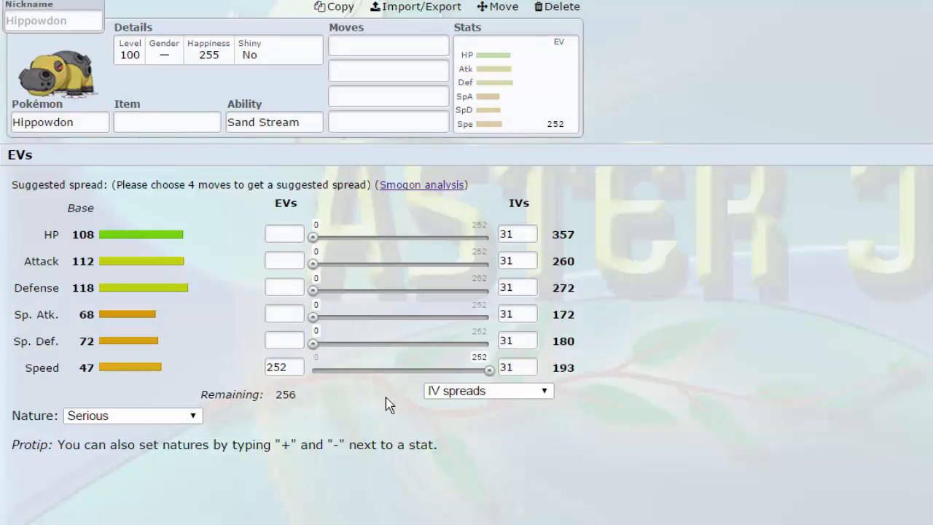
click(284, 366)
text(-)
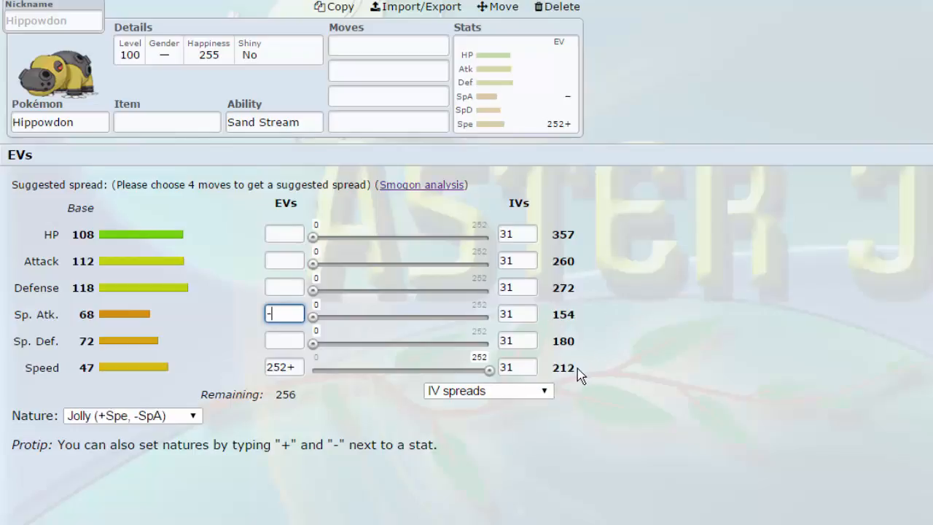
click(166, 122)
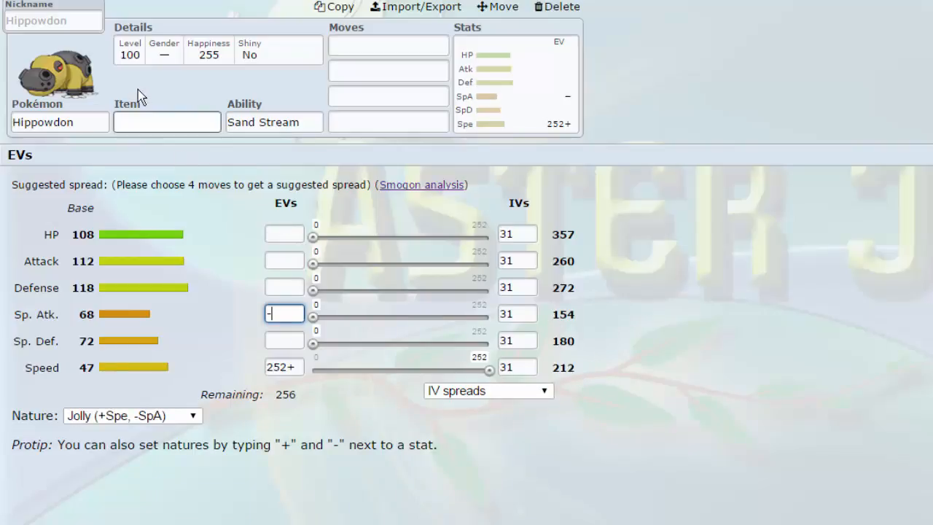
click(166, 122)
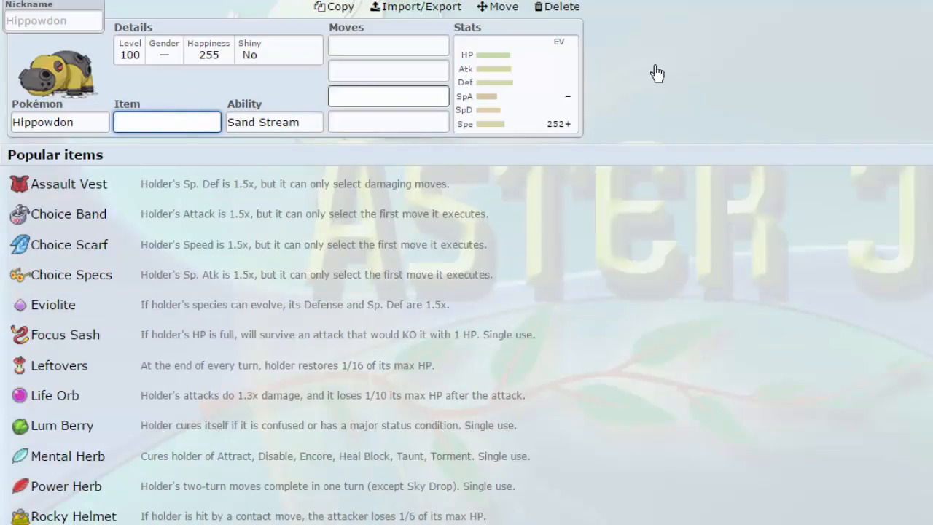
click(516, 80)
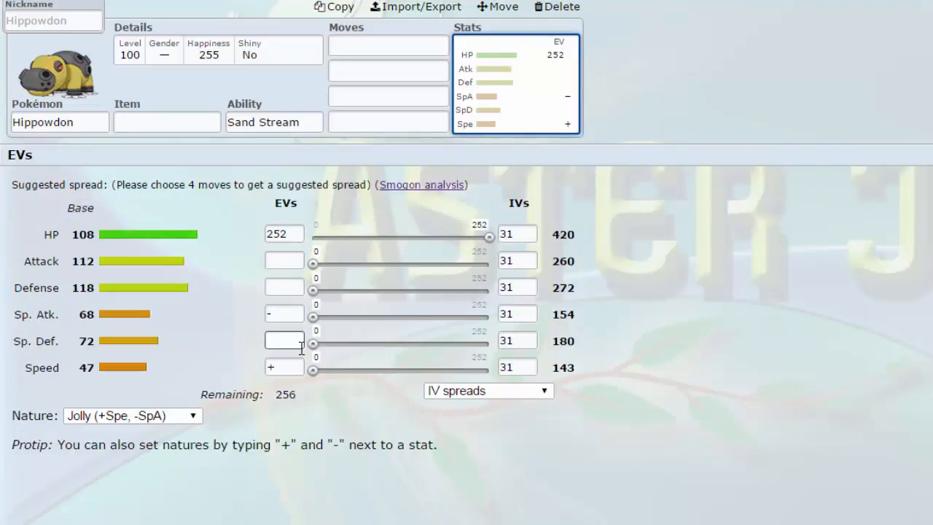
text(252+)
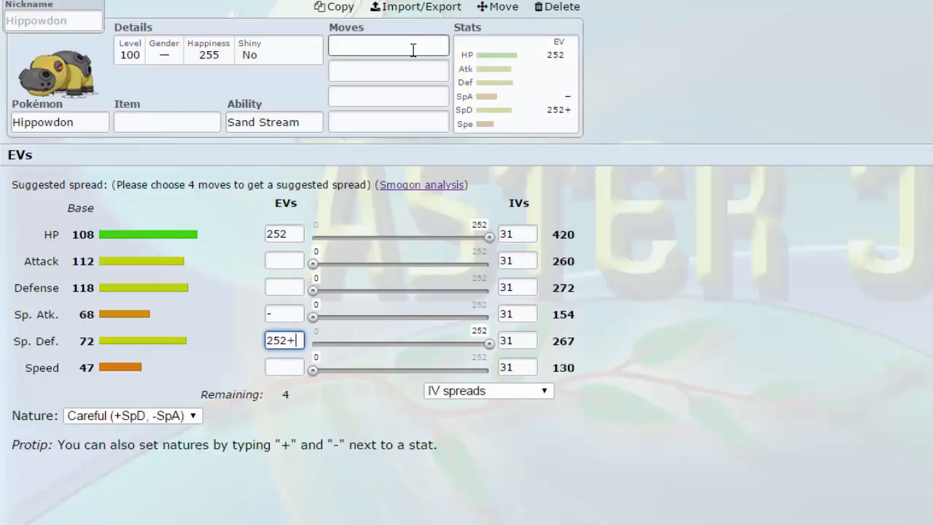
click(166, 122)
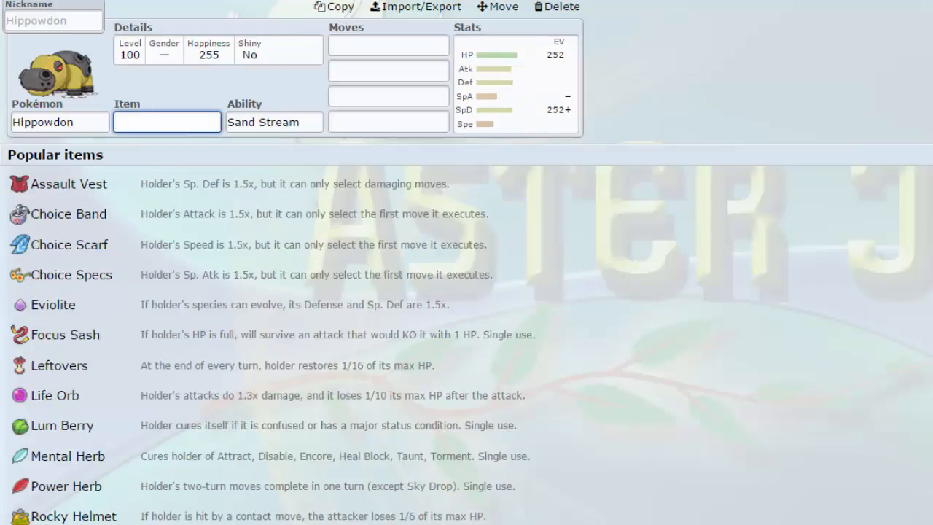
mouse_move(69, 91)
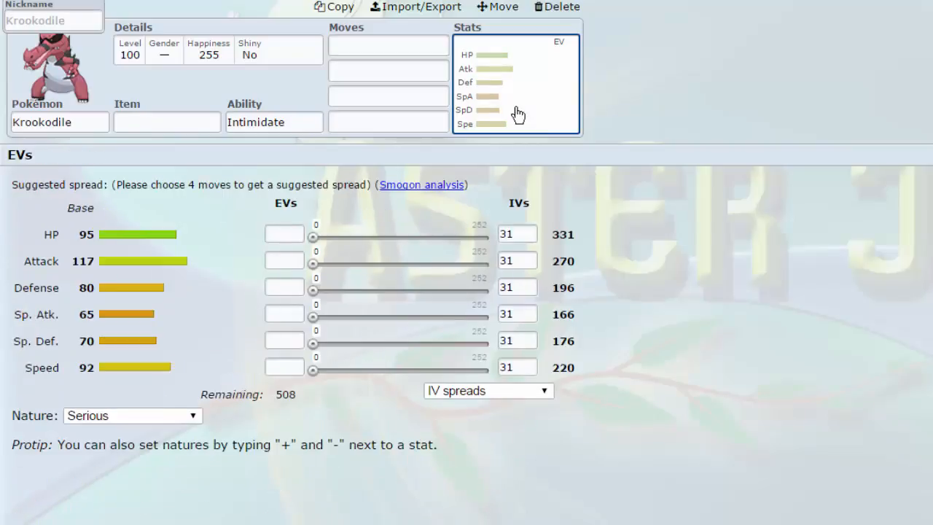
mouse_move(448, 290)
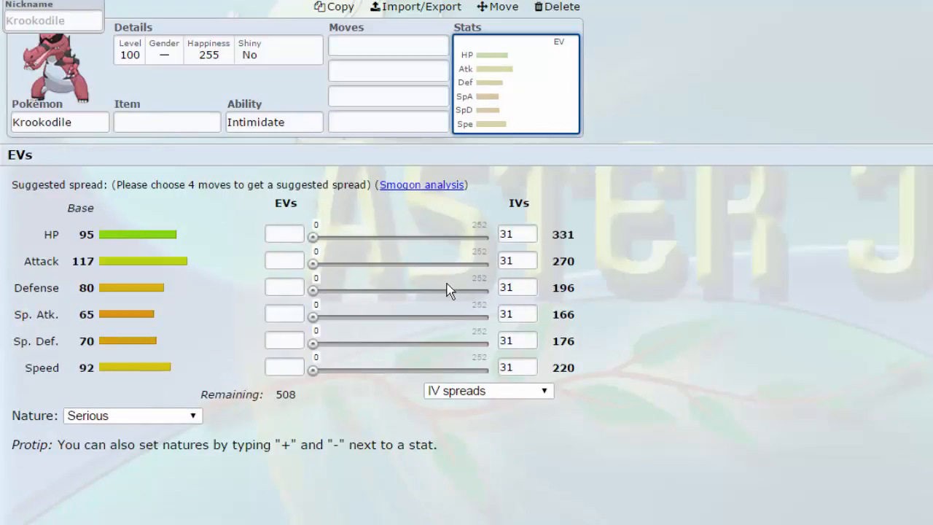
mouse_move(456, 261)
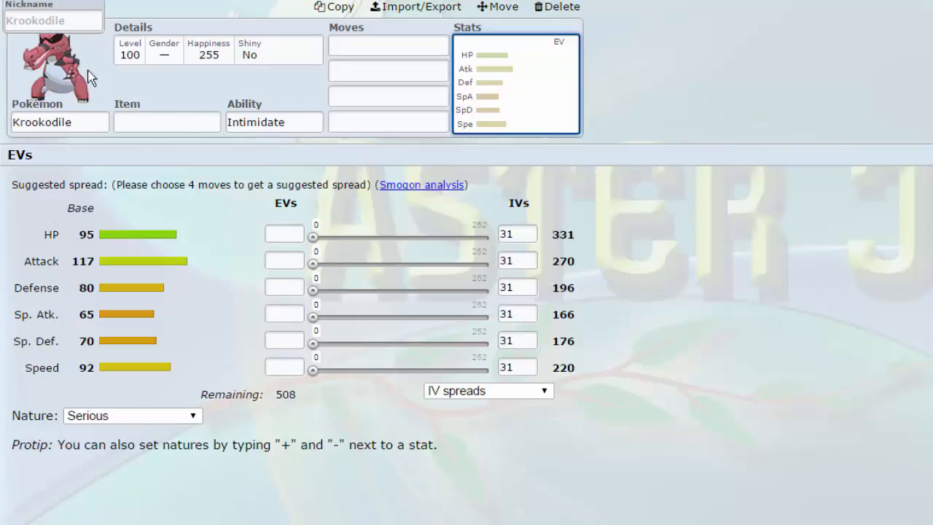
mouse_move(112, 104)
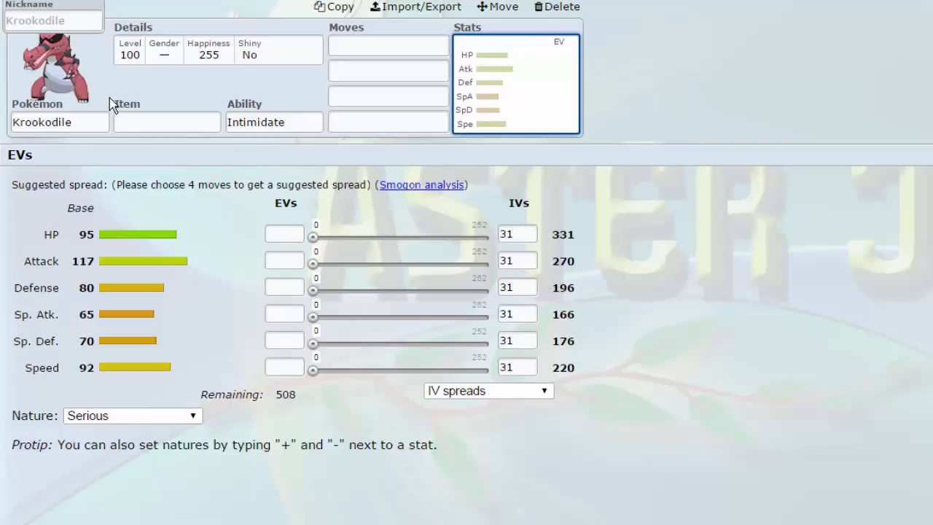
mouse_move(138, 102)
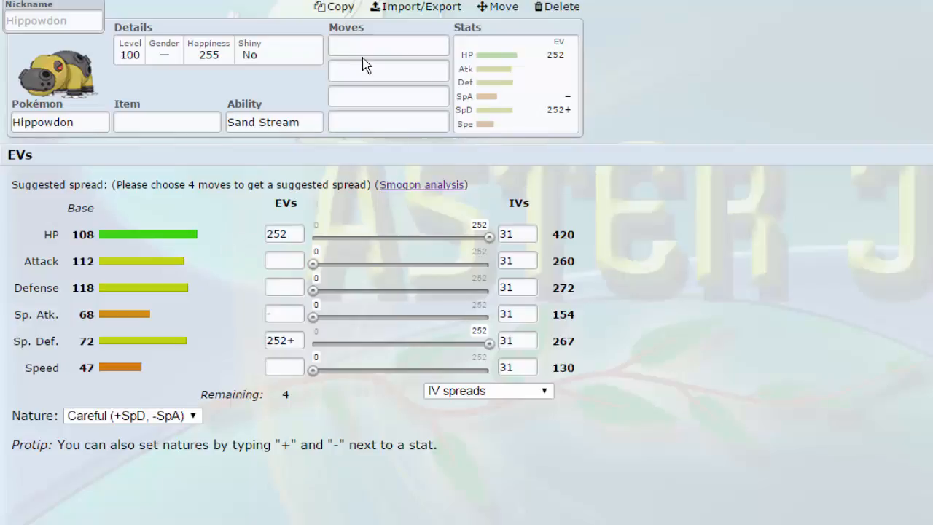
Step: Pick Whirlwind from the move list and add Slack Off by searching 'slack'
click(387, 70)
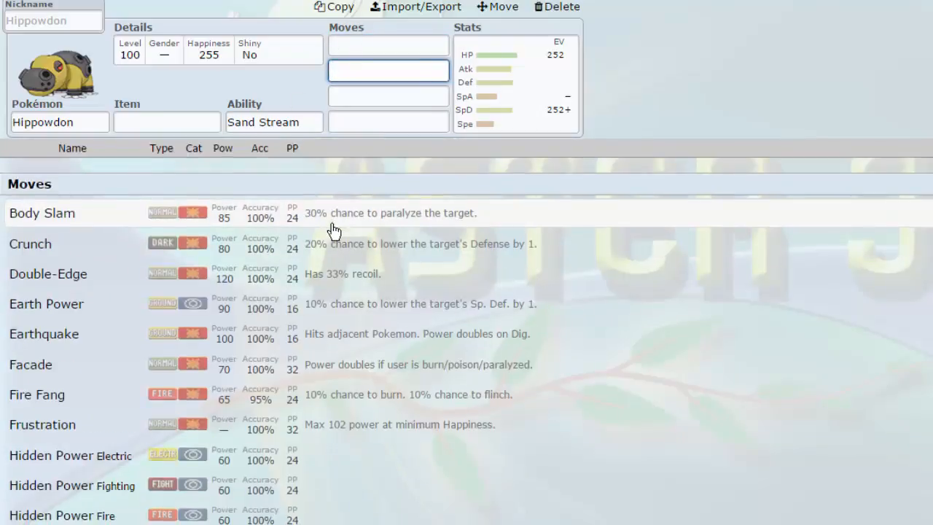
scroll(down, 3)
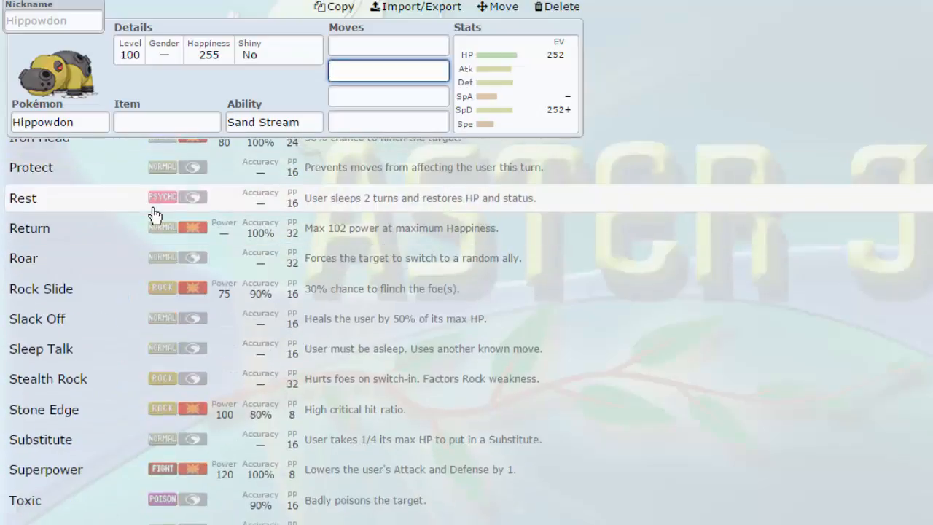
mouse_move(326, 344)
text(Whirlwind)
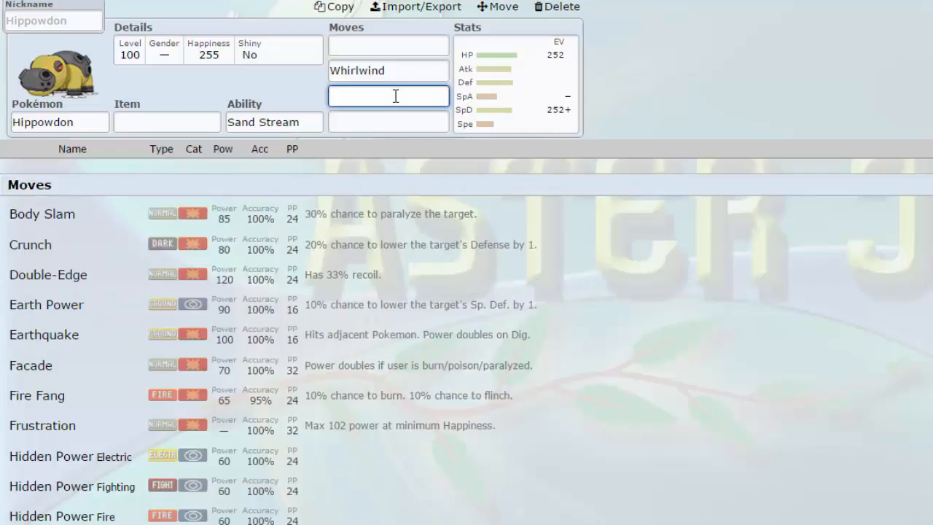
text(slack)
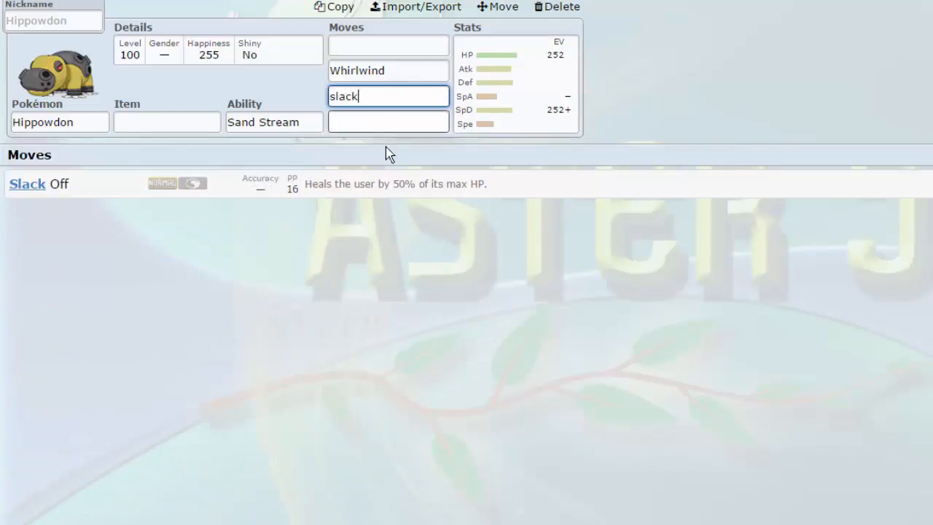
click(388, 96)
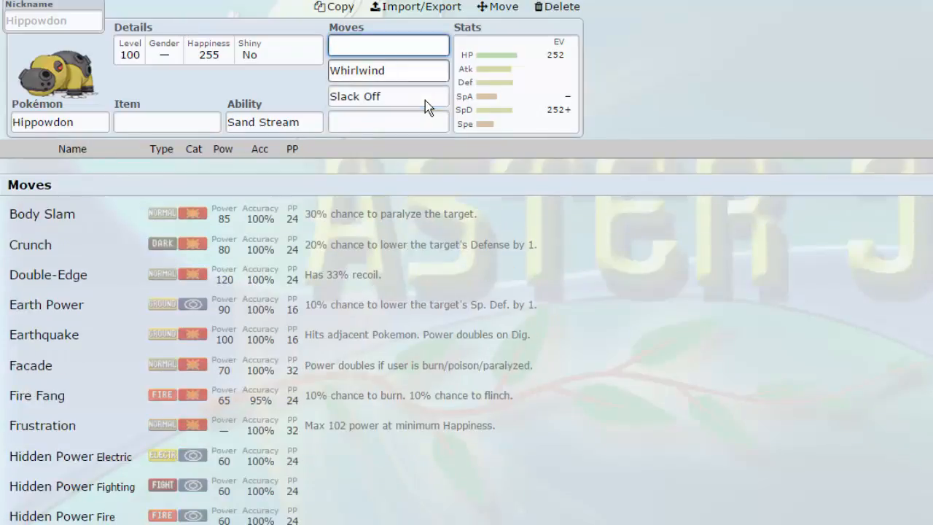
click(387, 70)
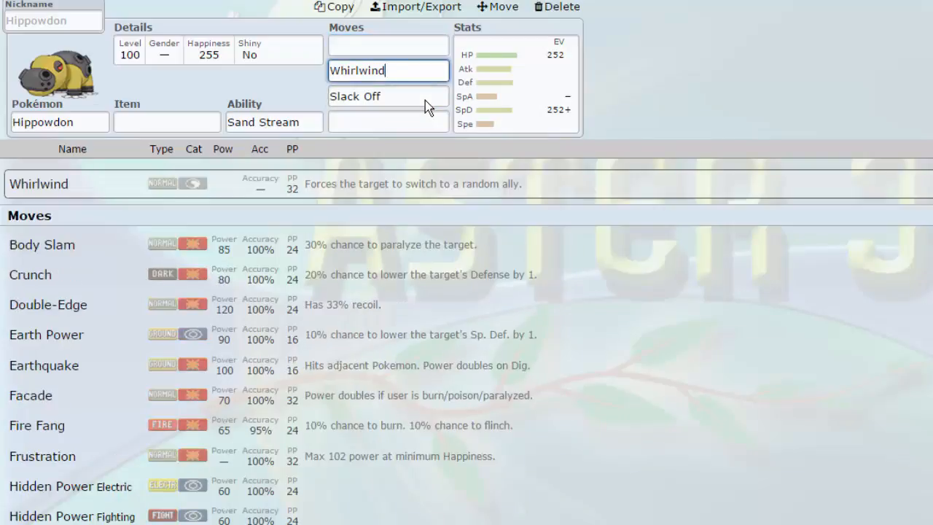